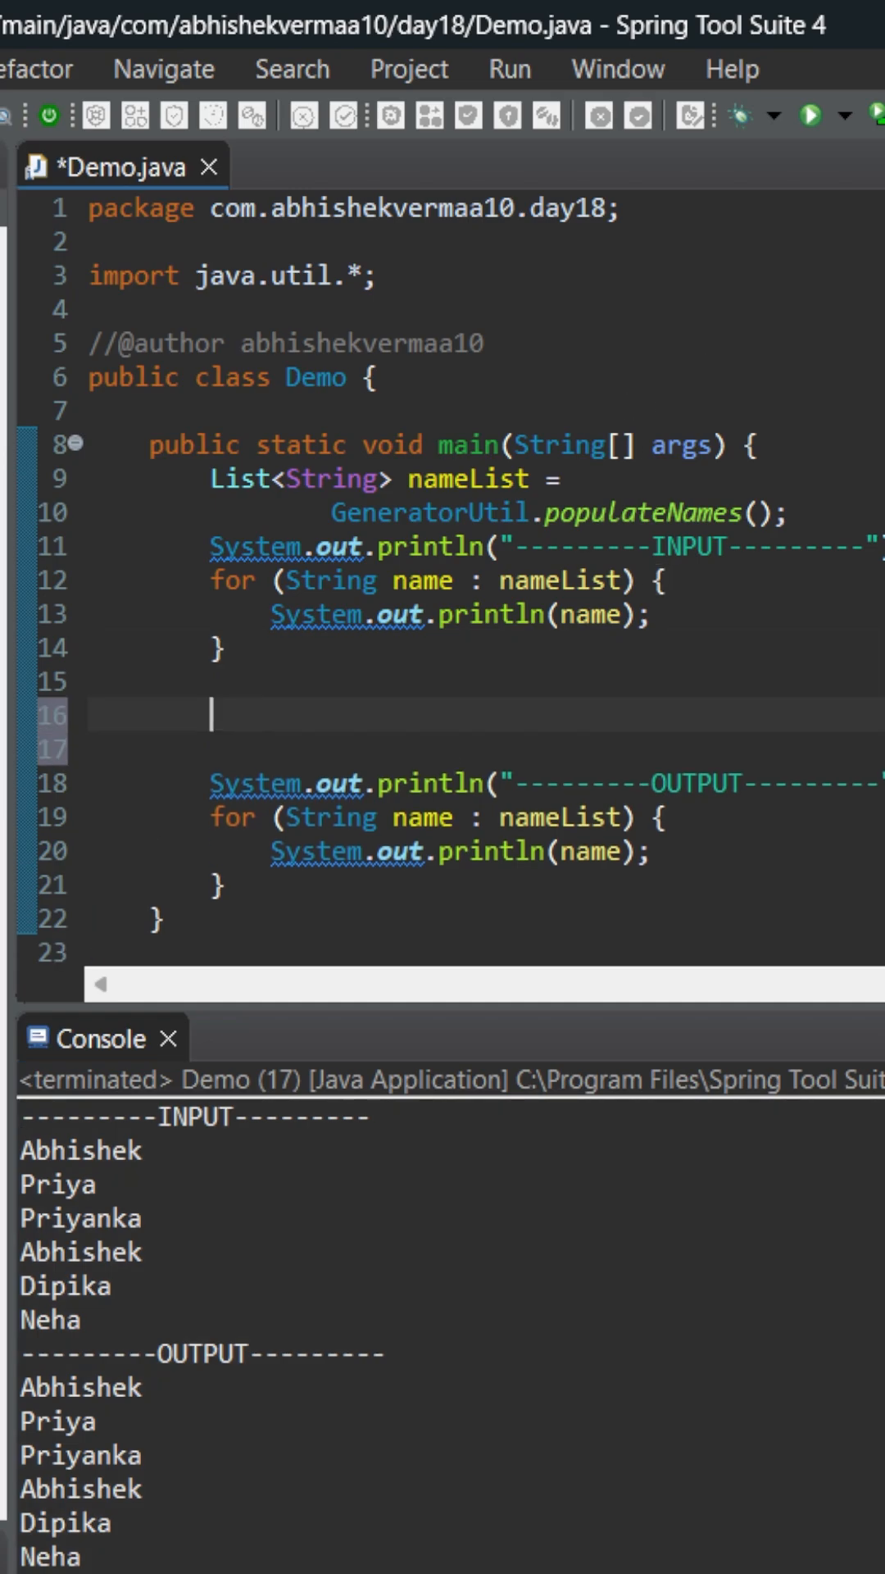
# Enter Collections.sort(nameList, new Comparator<>( on line 16, generating the compare stub returning 0.
pyautogui.write('Collect')
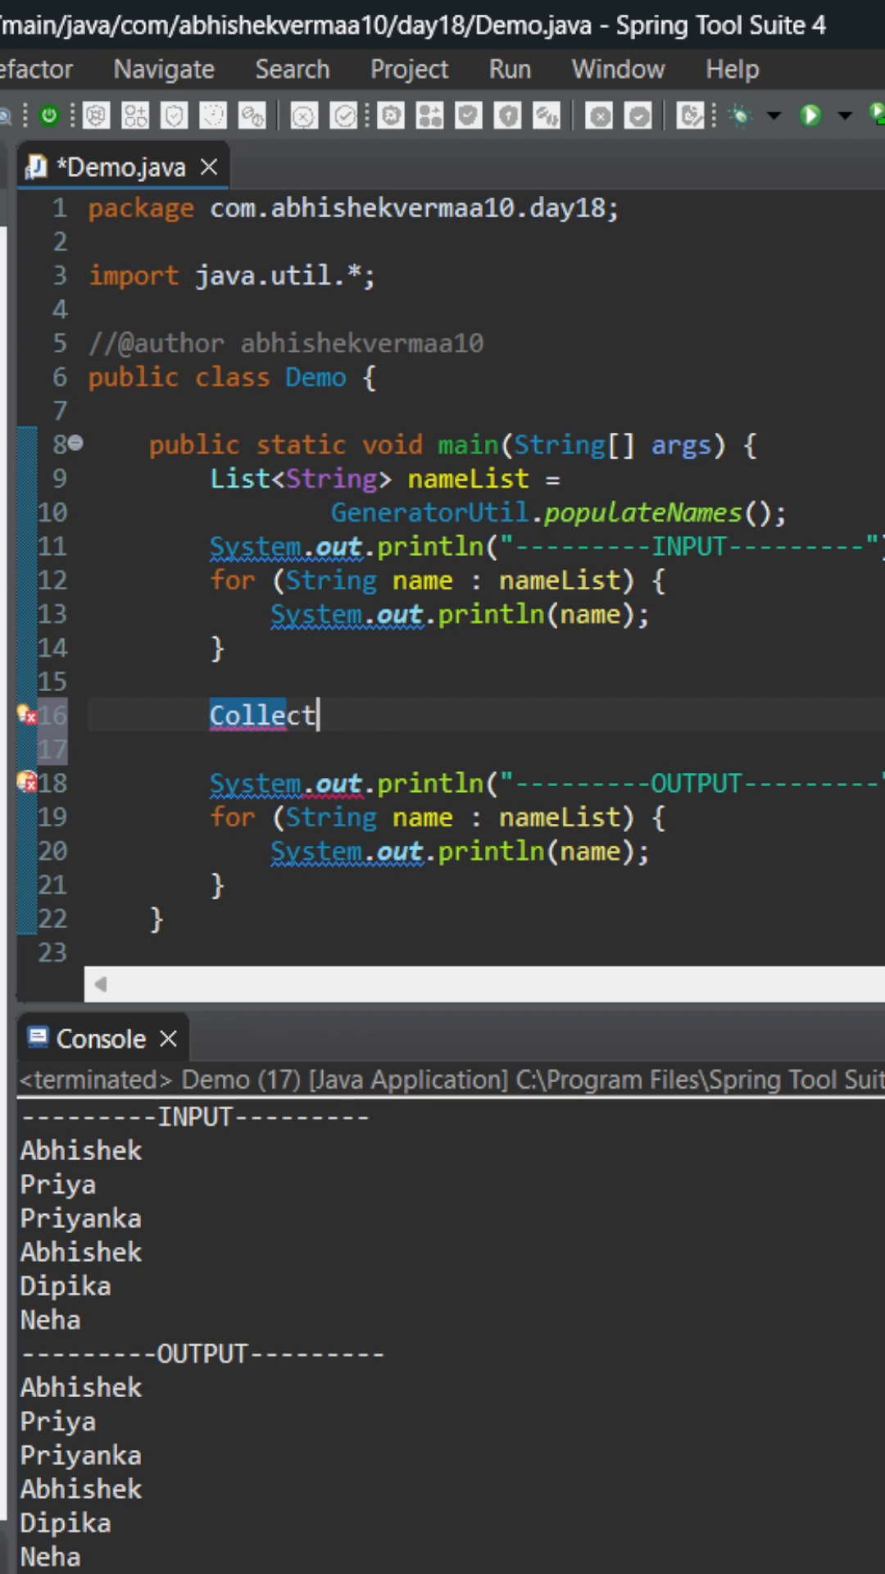
pyautogui.write('ions.sort(nameList, );')
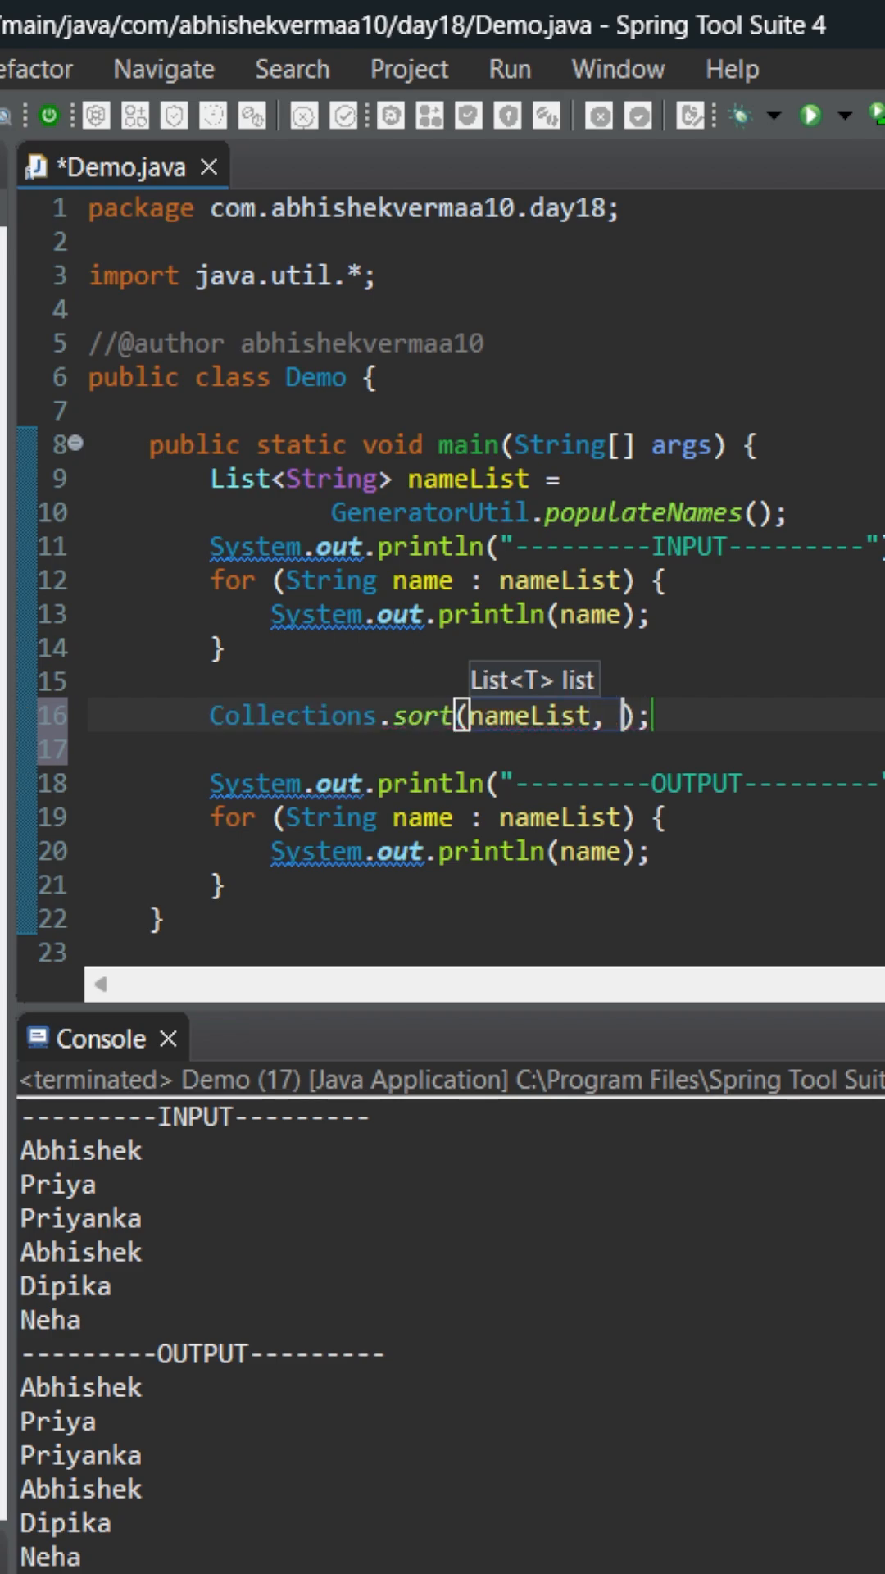
pyautogui.write('new Co')
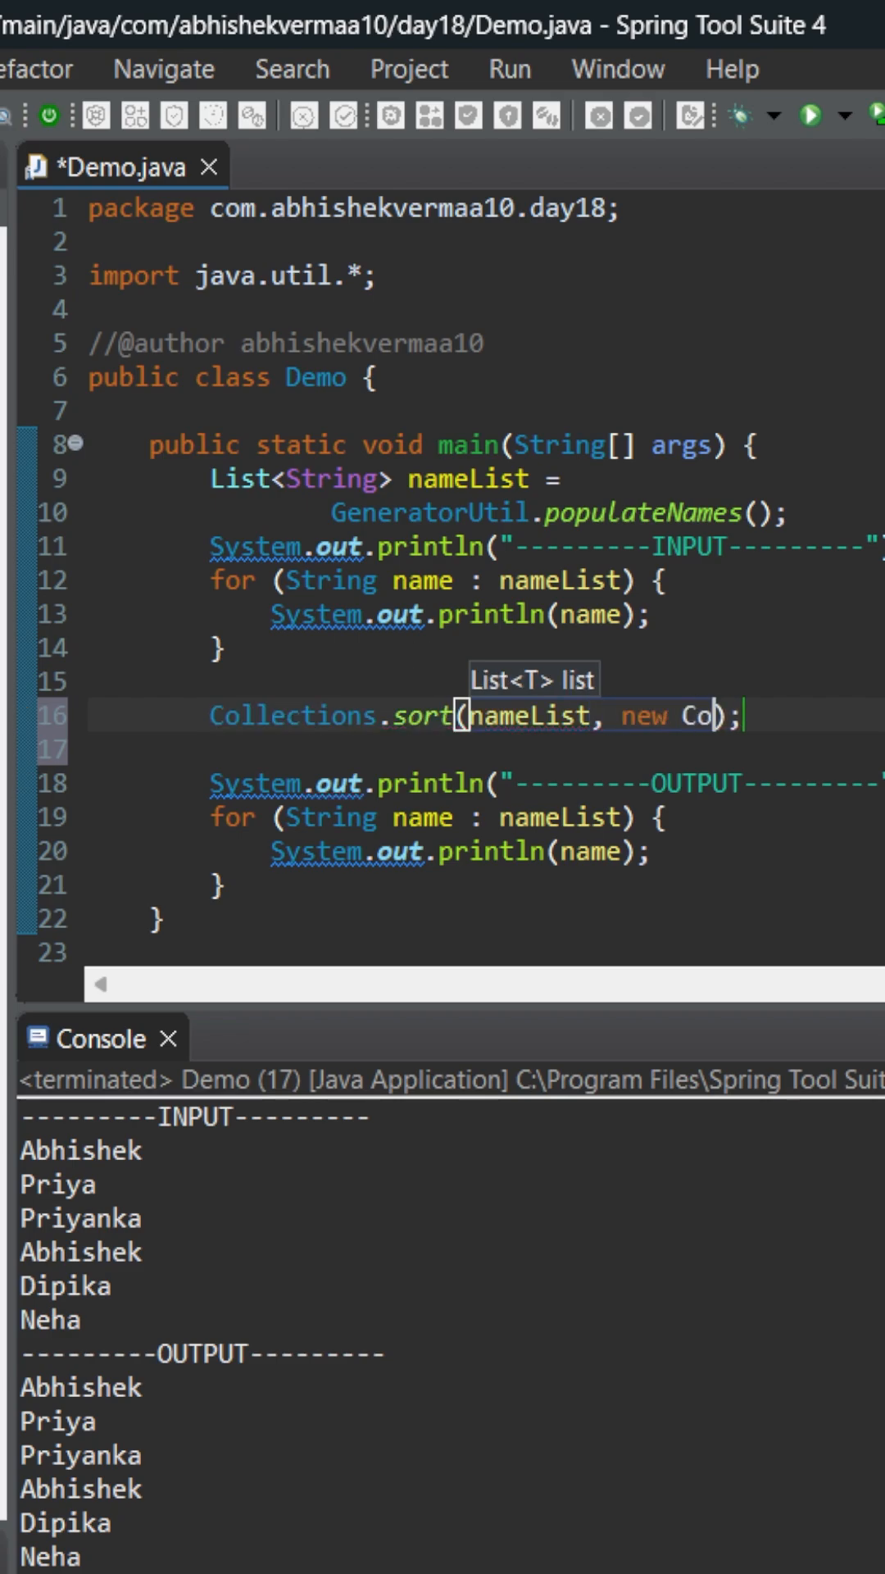
pyautogui.write('mparator')
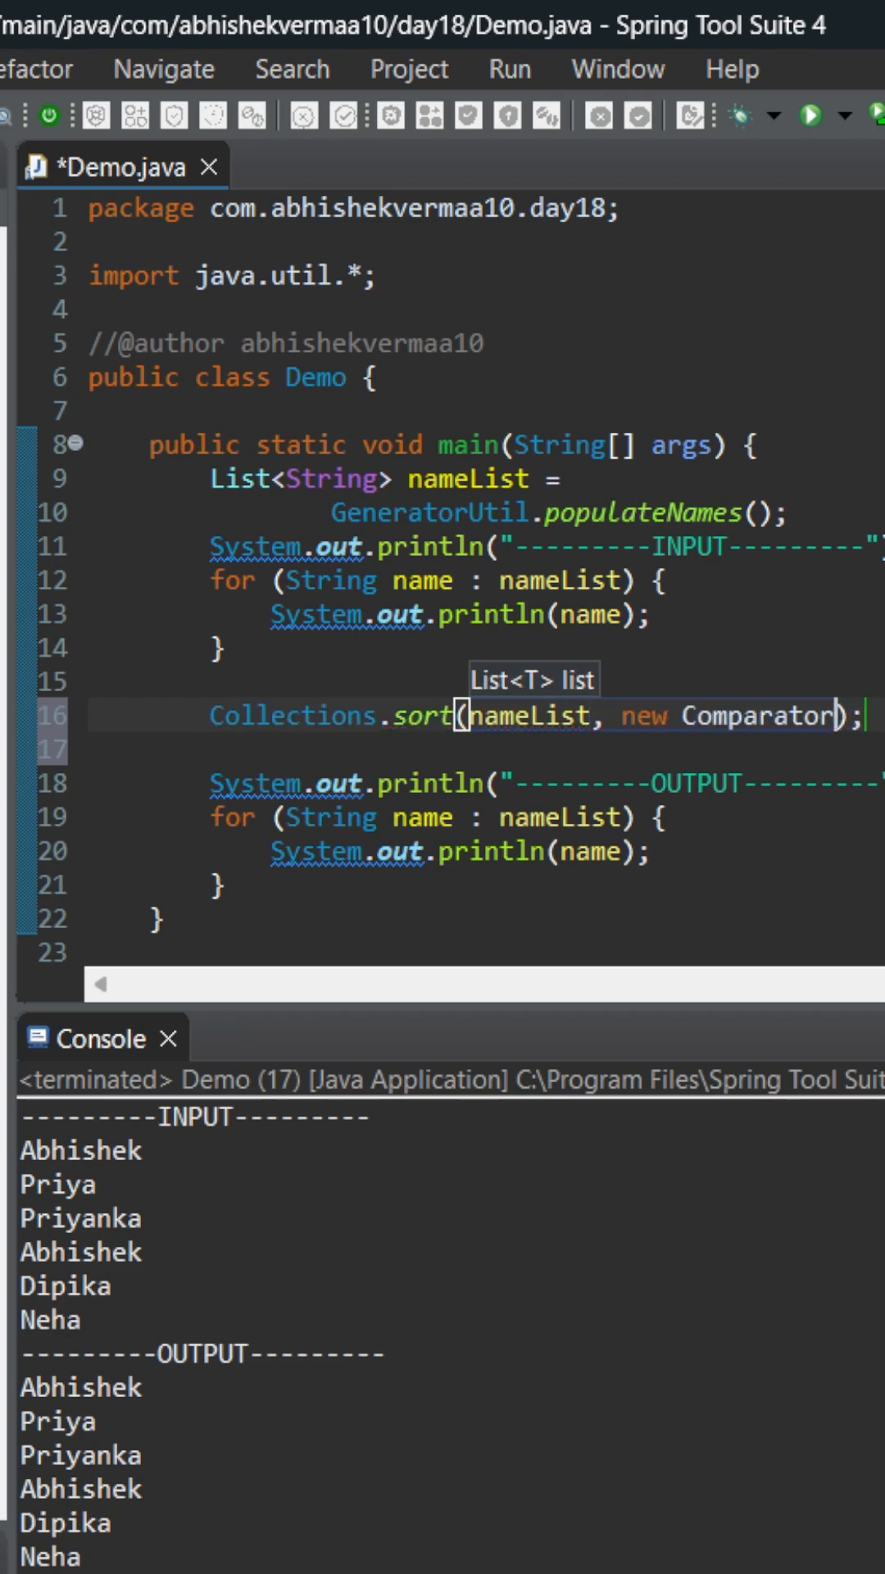
pyautogui.write('<>(')
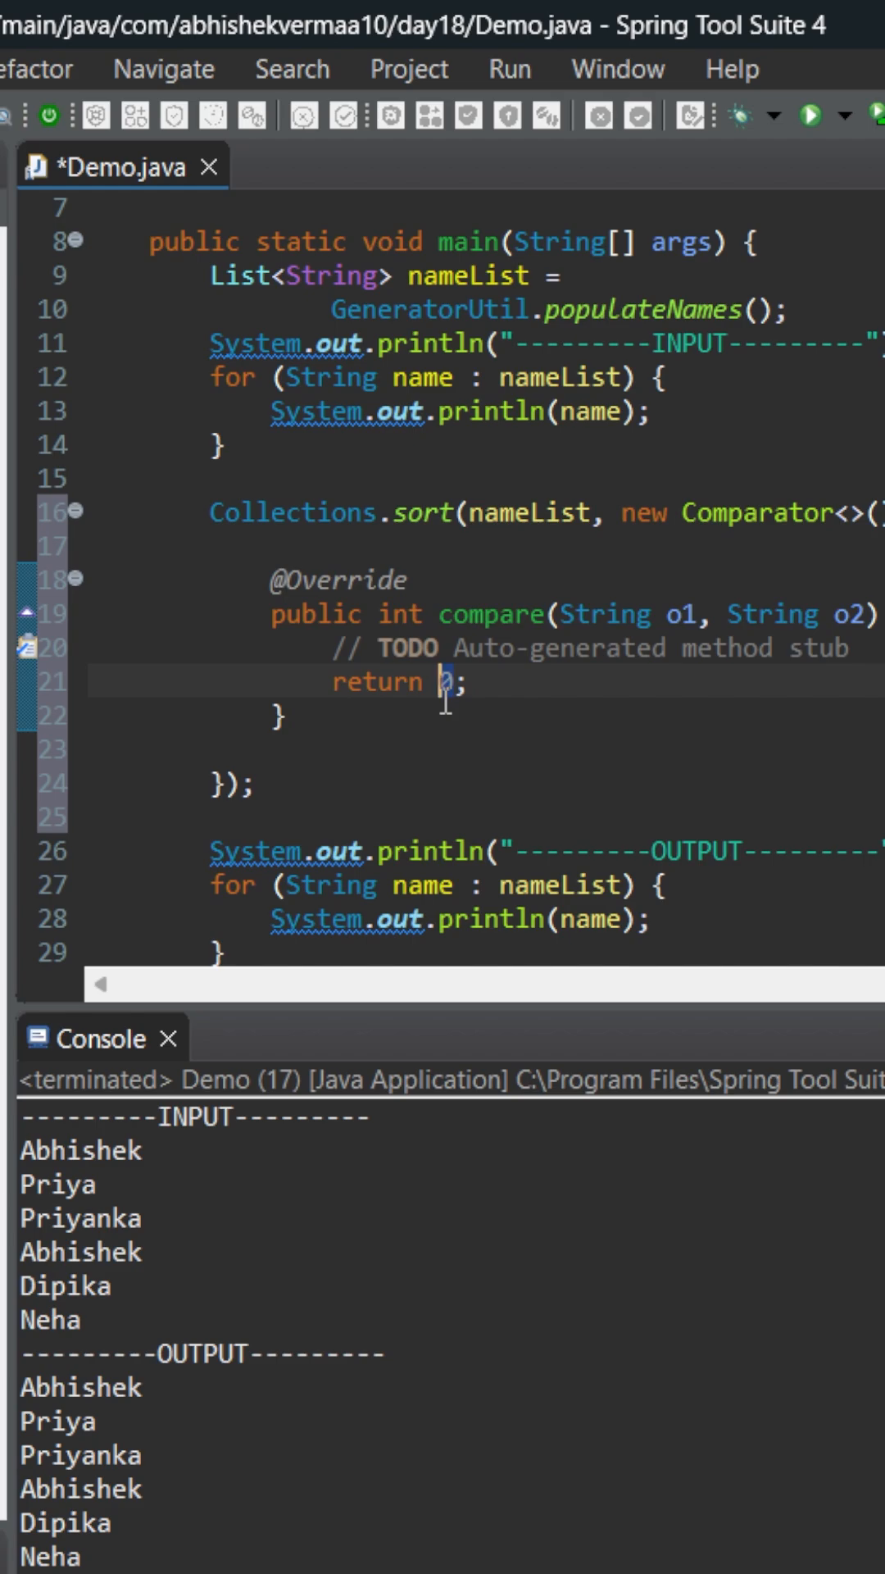
# Make compare return o1.compareTo(o2), save and run to print the names sorted.
pyautogui.write('o1.co')
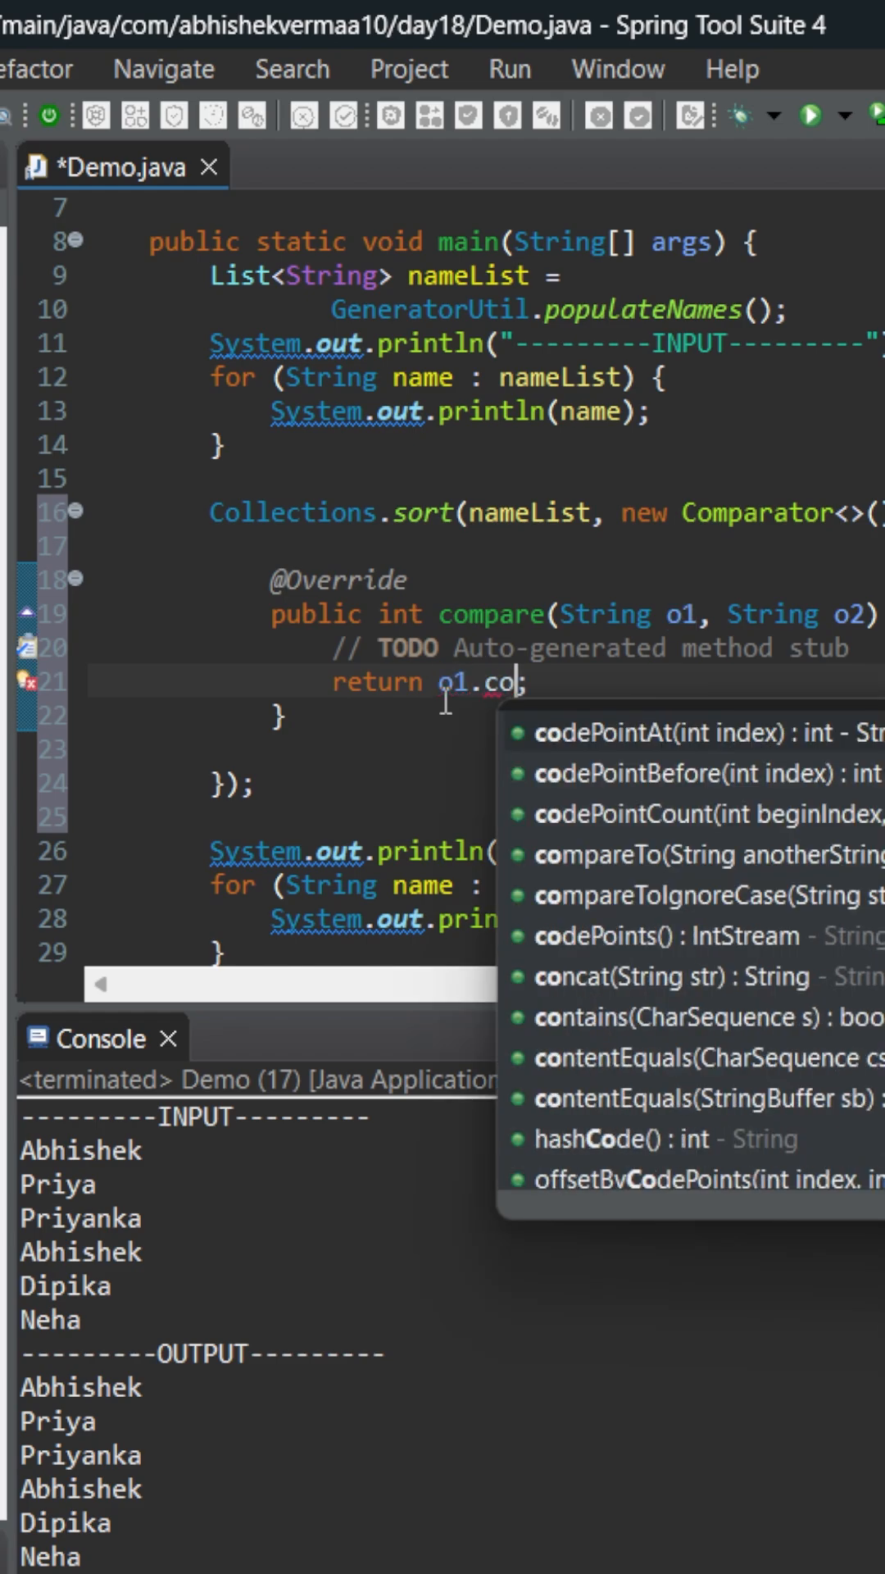
pyautogui.write('mpareTo(o2')
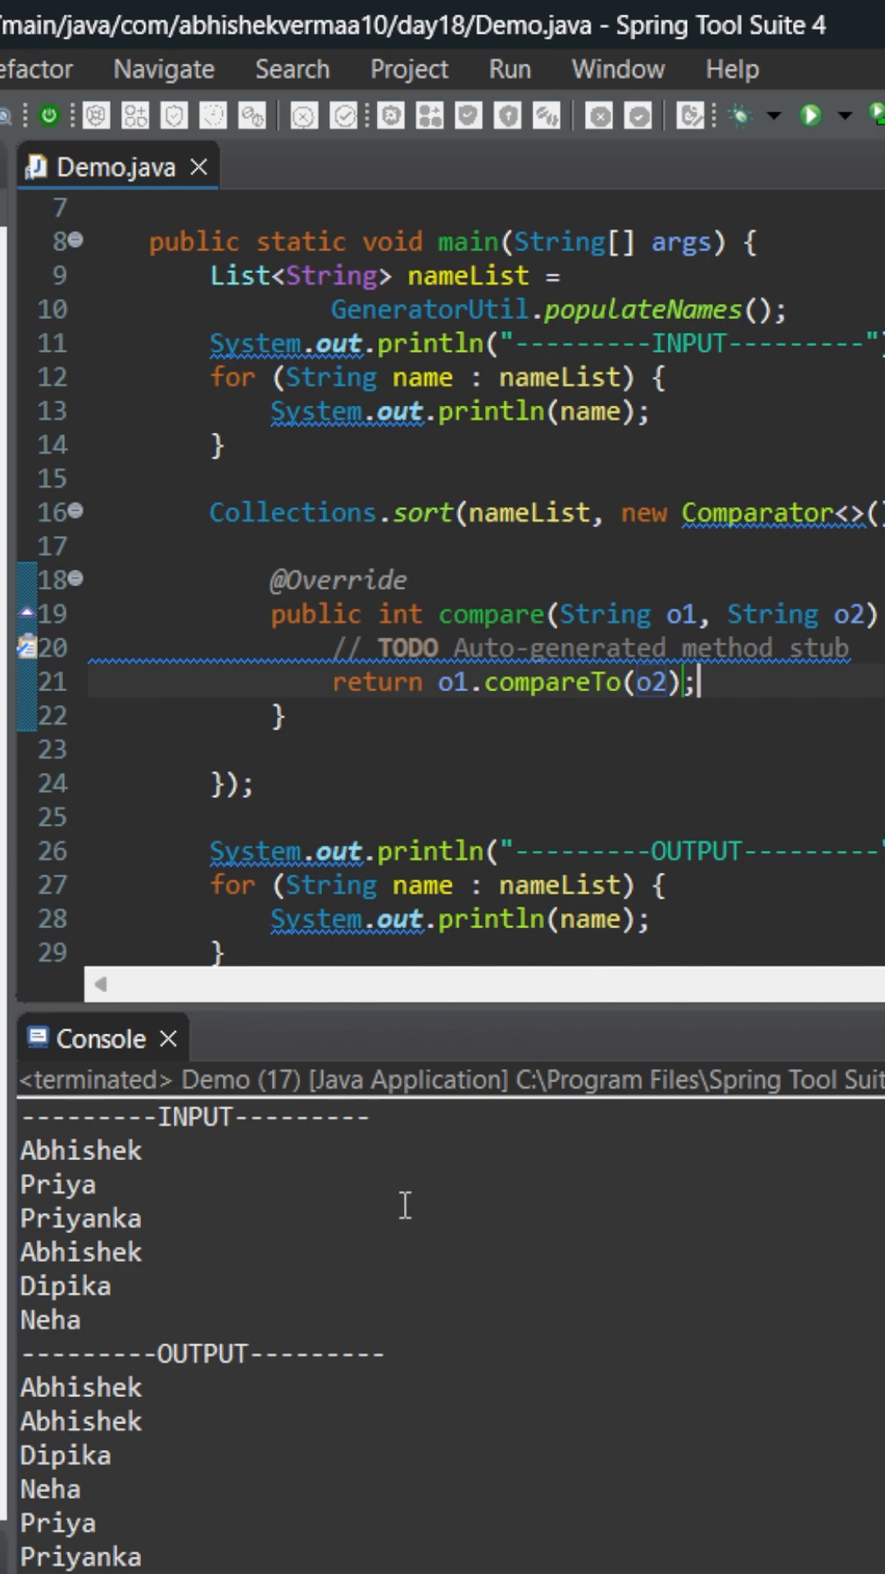
pyautogui.moveTo(869, 1027)
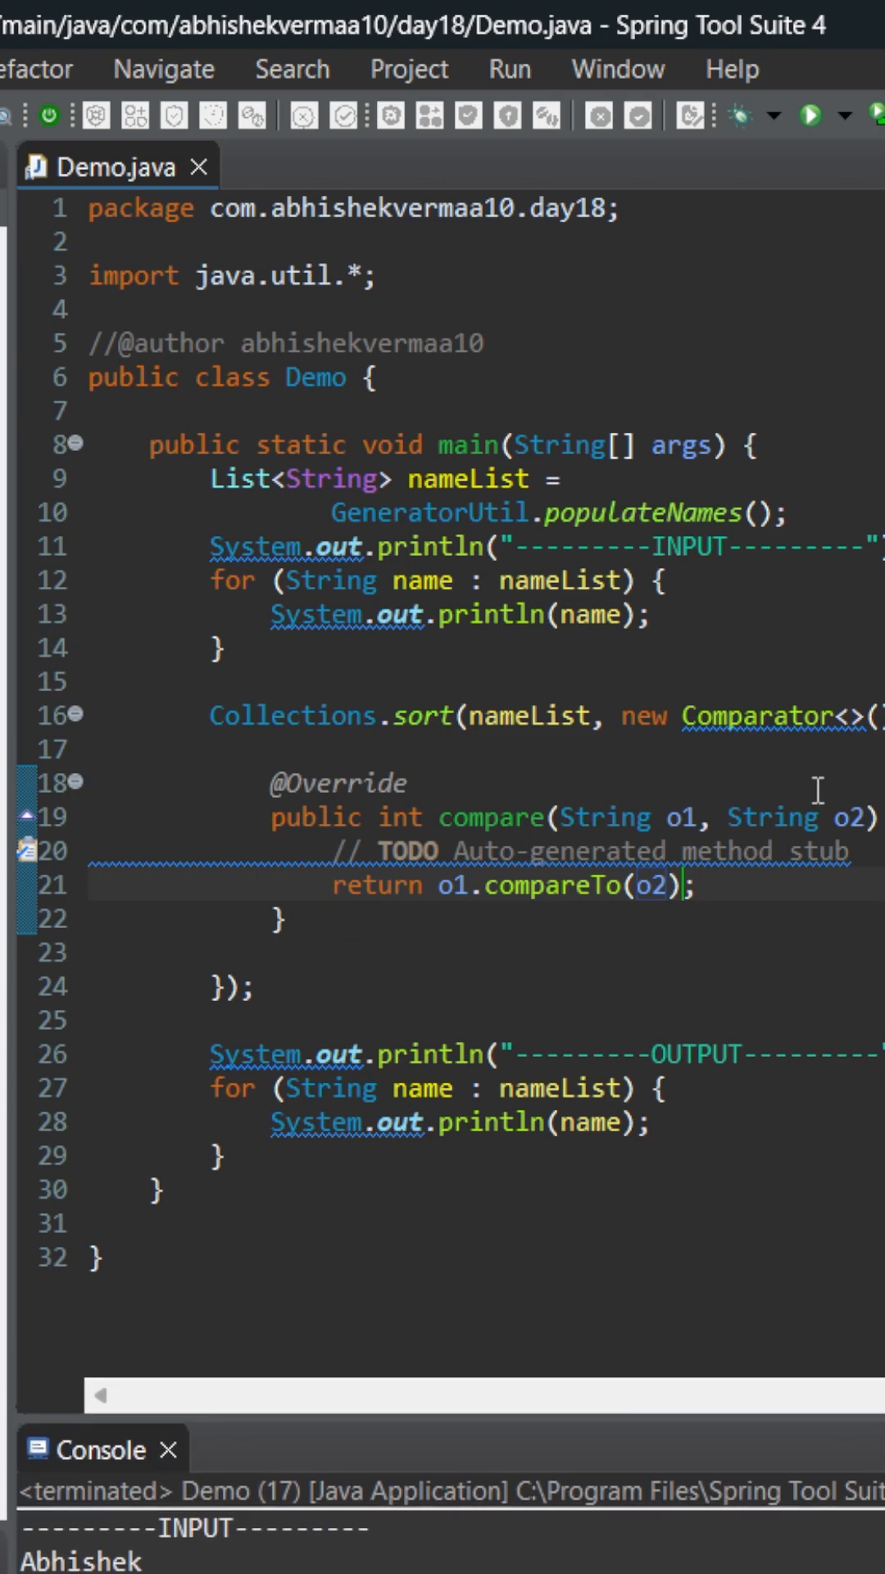
pyautogui.moveTo(623, 716)
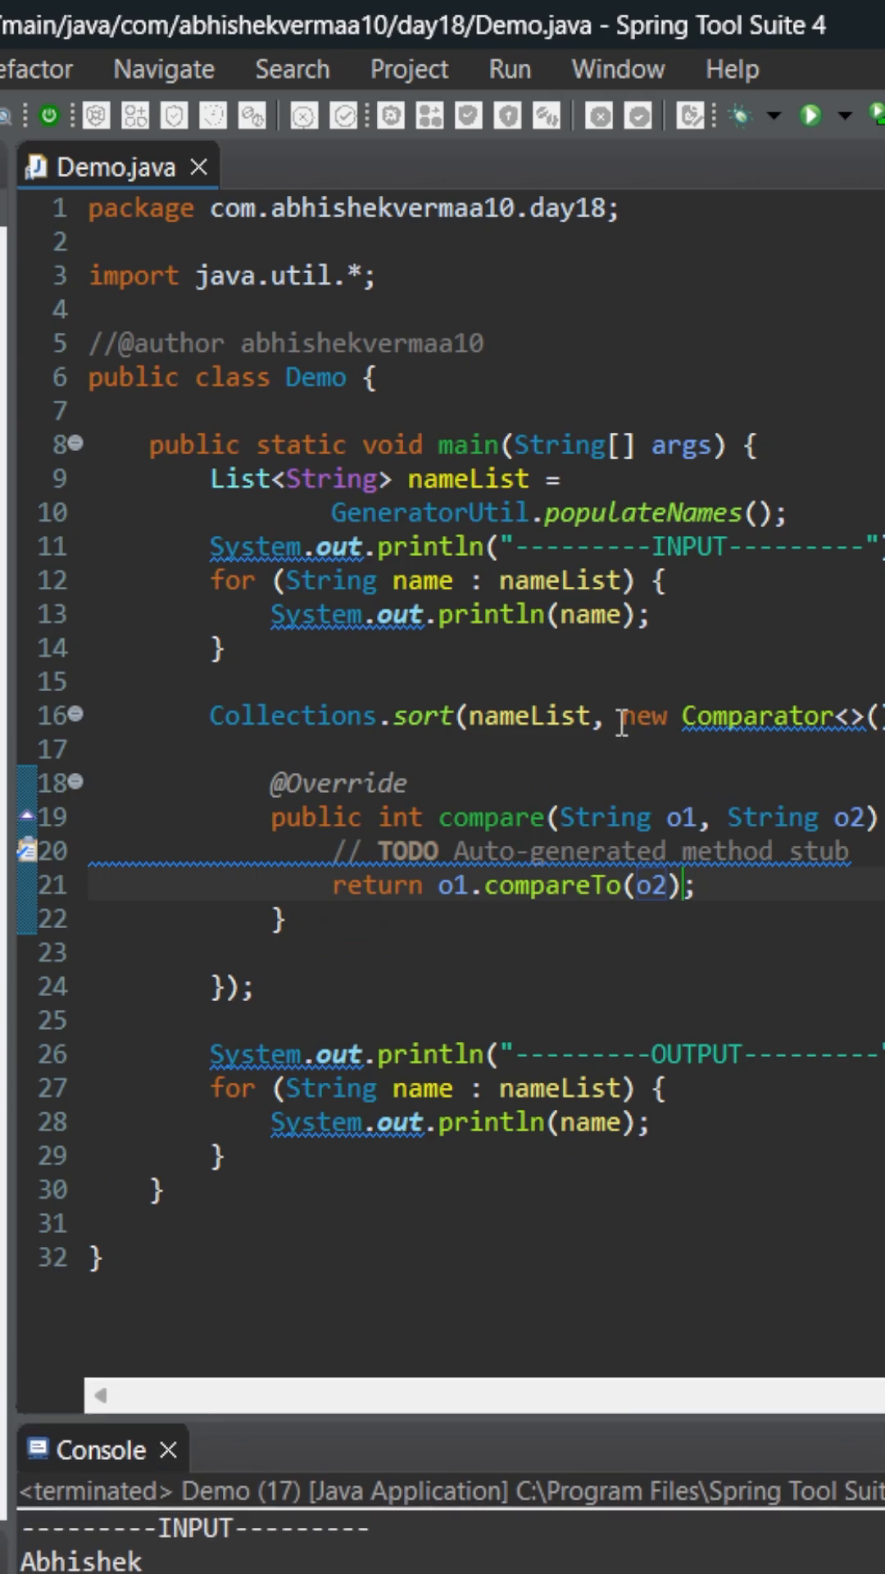
# Rewrite the anonymous Comparator as the lambda (String o1, String o2) -> o1.compareTo(o2).
pyautogui.moveTo(628, 718); pyautogui.dragTo(409, 777)
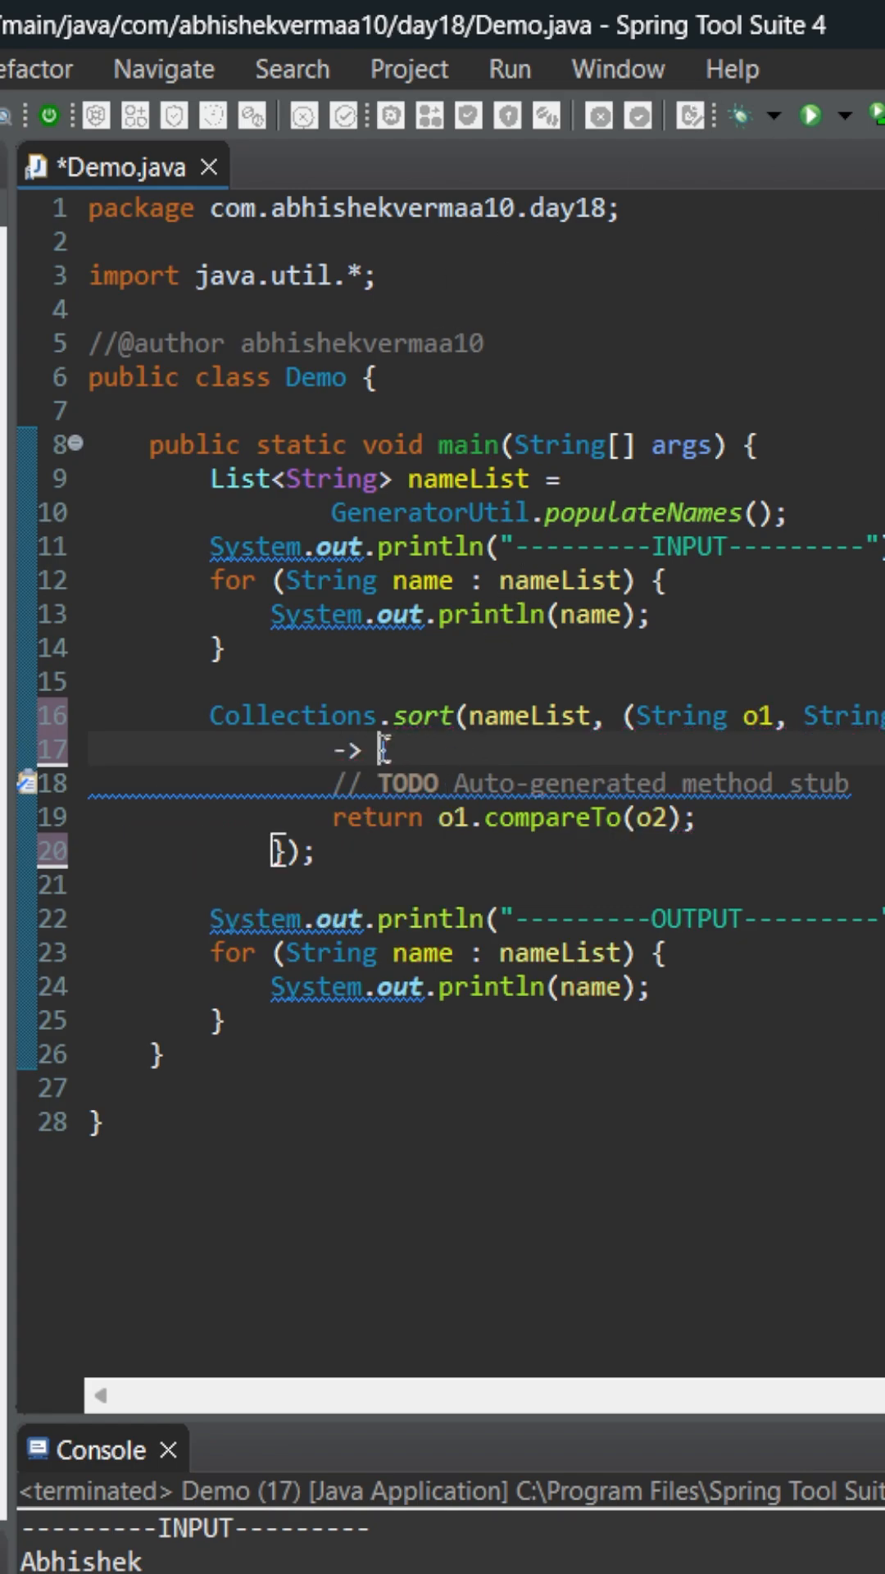
pyautogui.moveTo(361, 750); pyautogui.dragTo(431, 815)
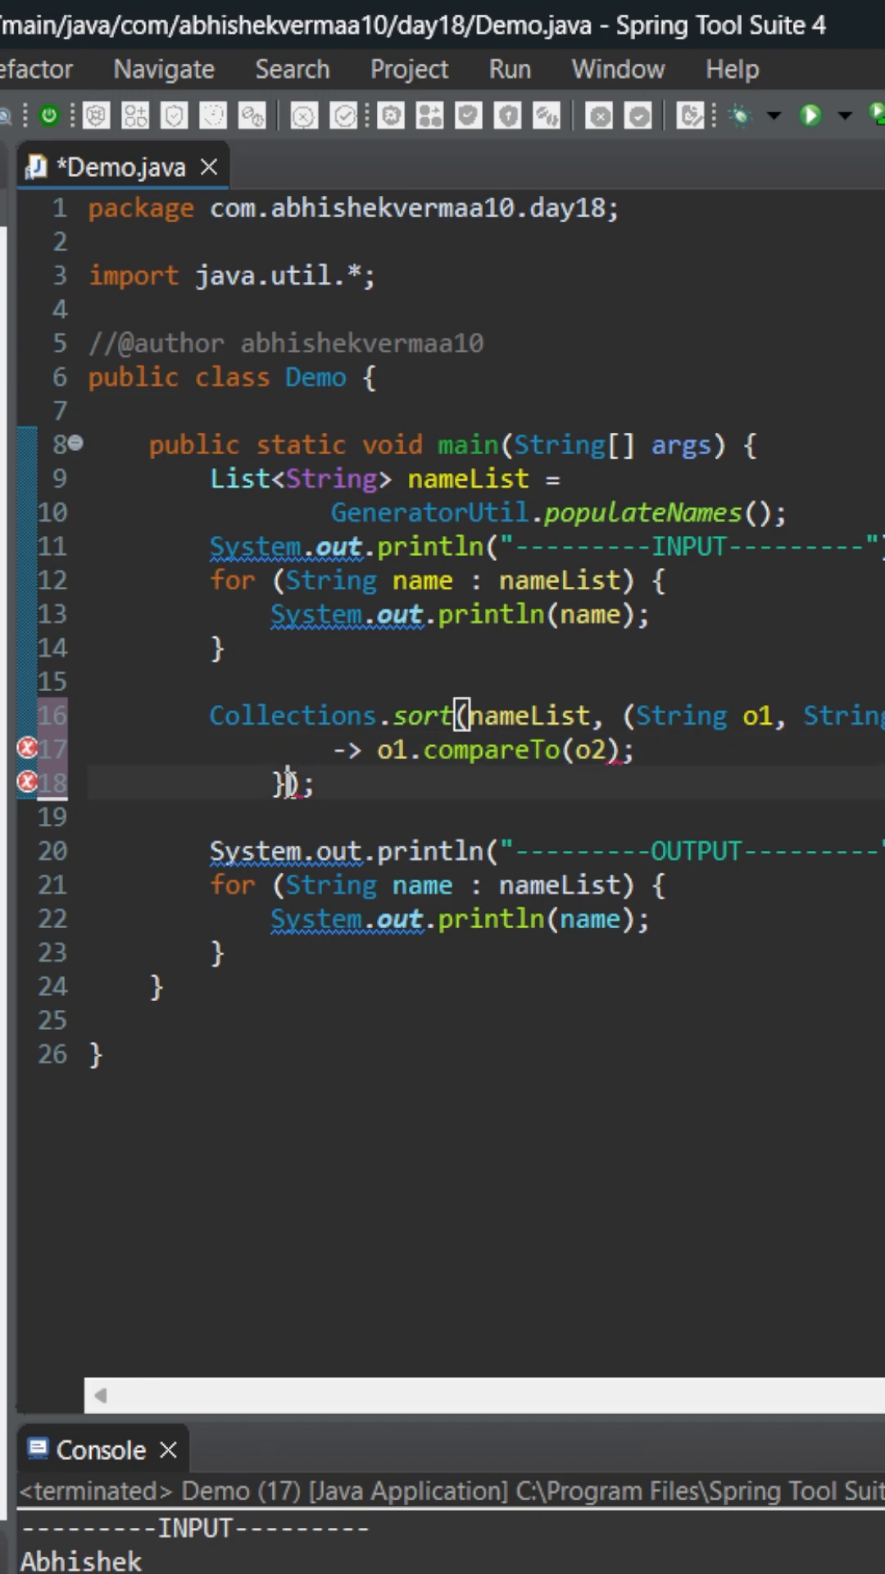
pyautogui.press('Backspace')
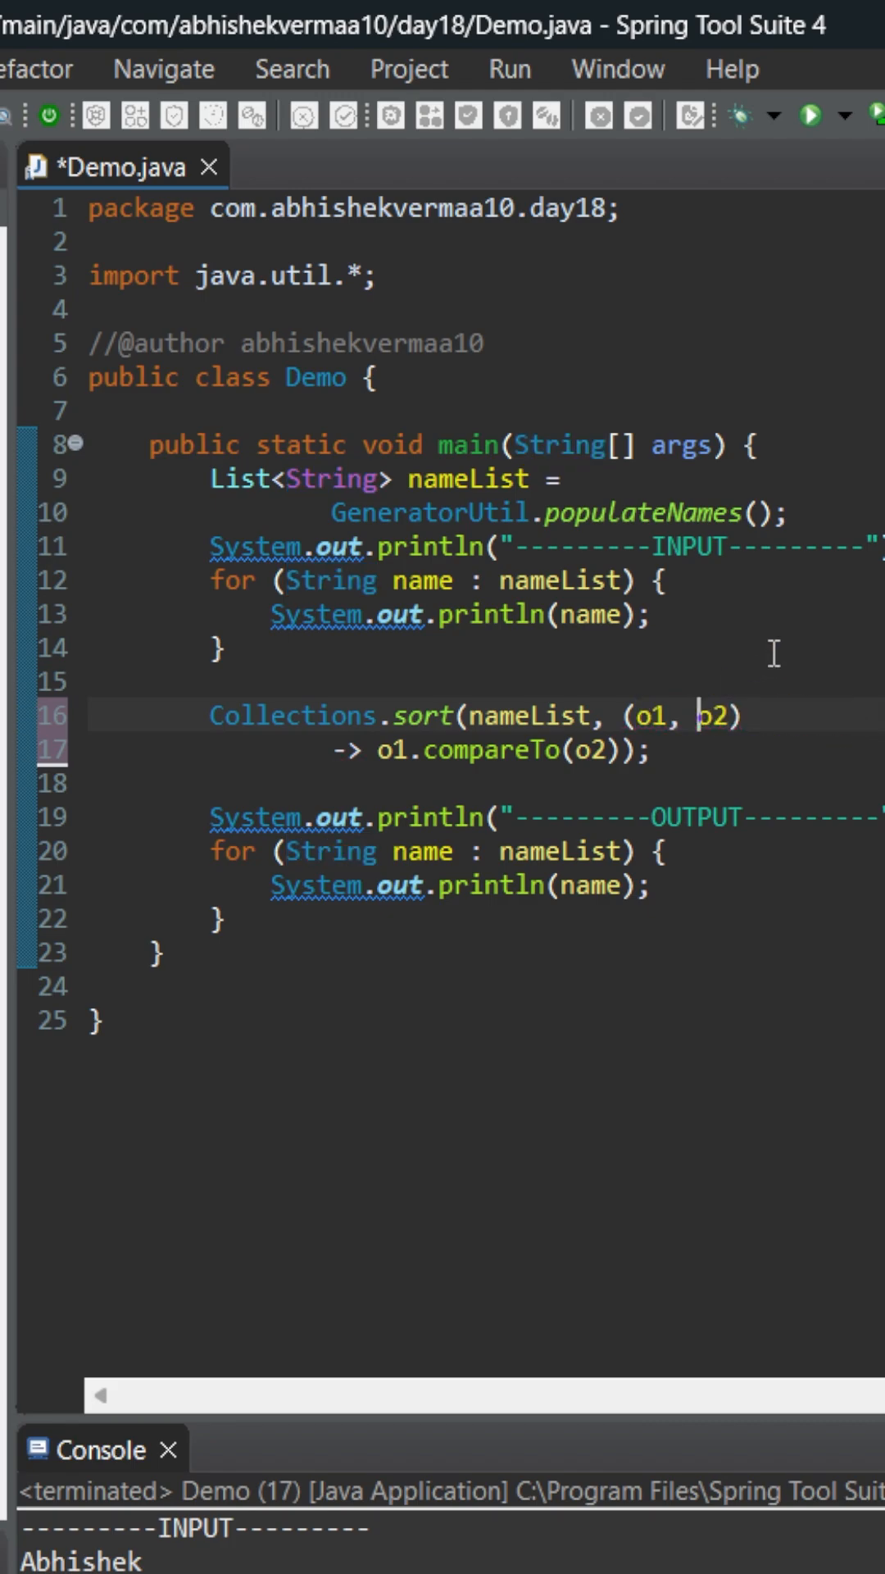
# Strip the lambda parameters and receivers, leaving '-> compareTo' mid-edit.
pyautogui.doubleClick(711, 716)
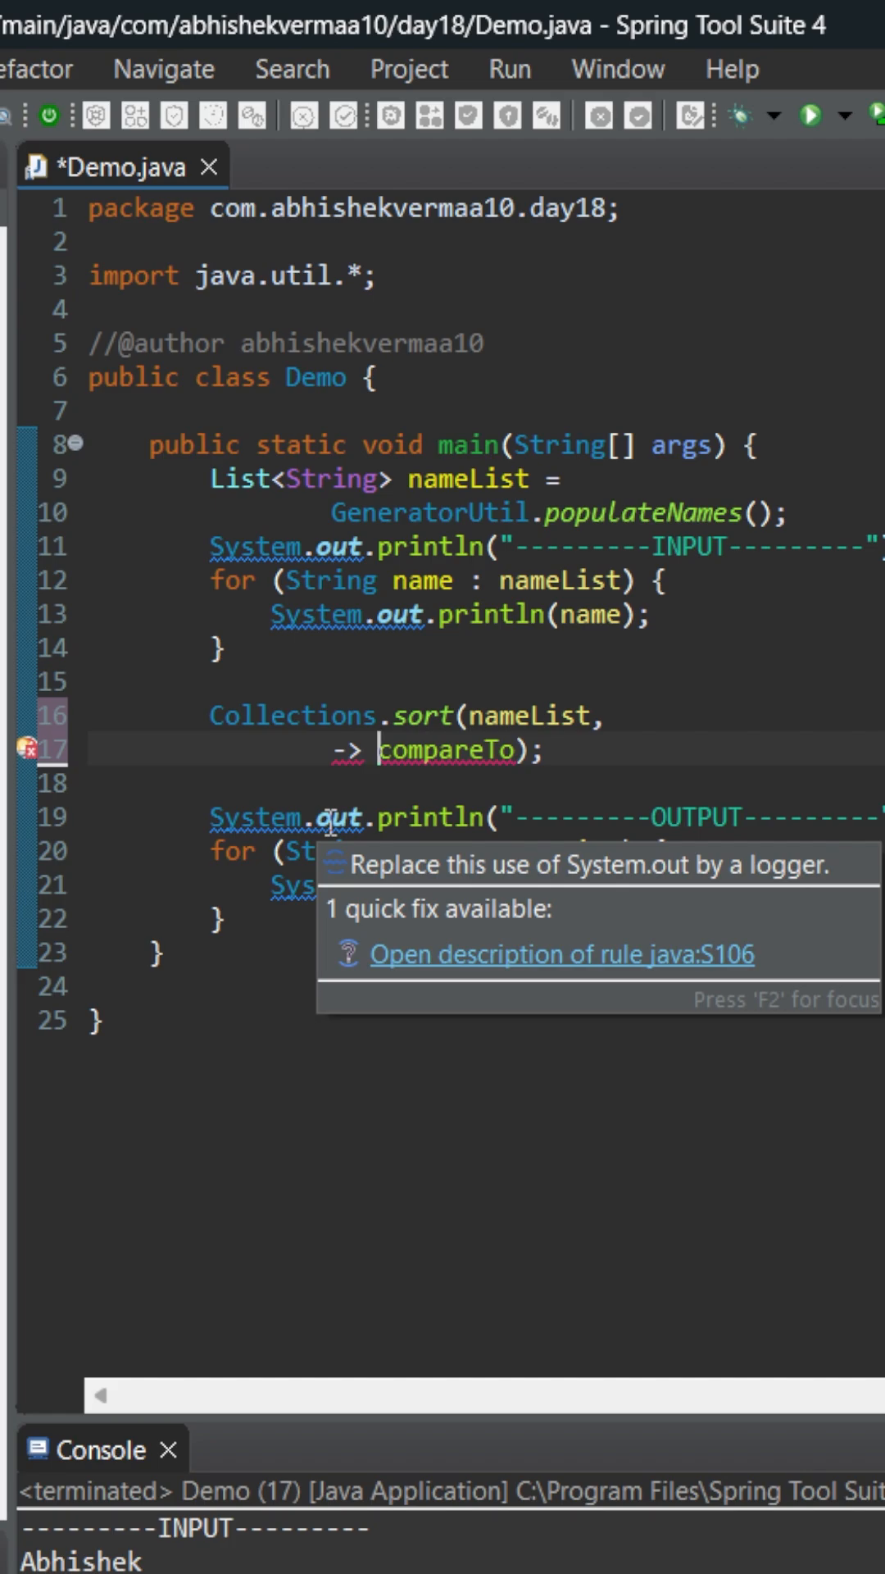
# Prefix compareTo with String:: to form the String::compareTo method reference.
pyautogui.write('Str')
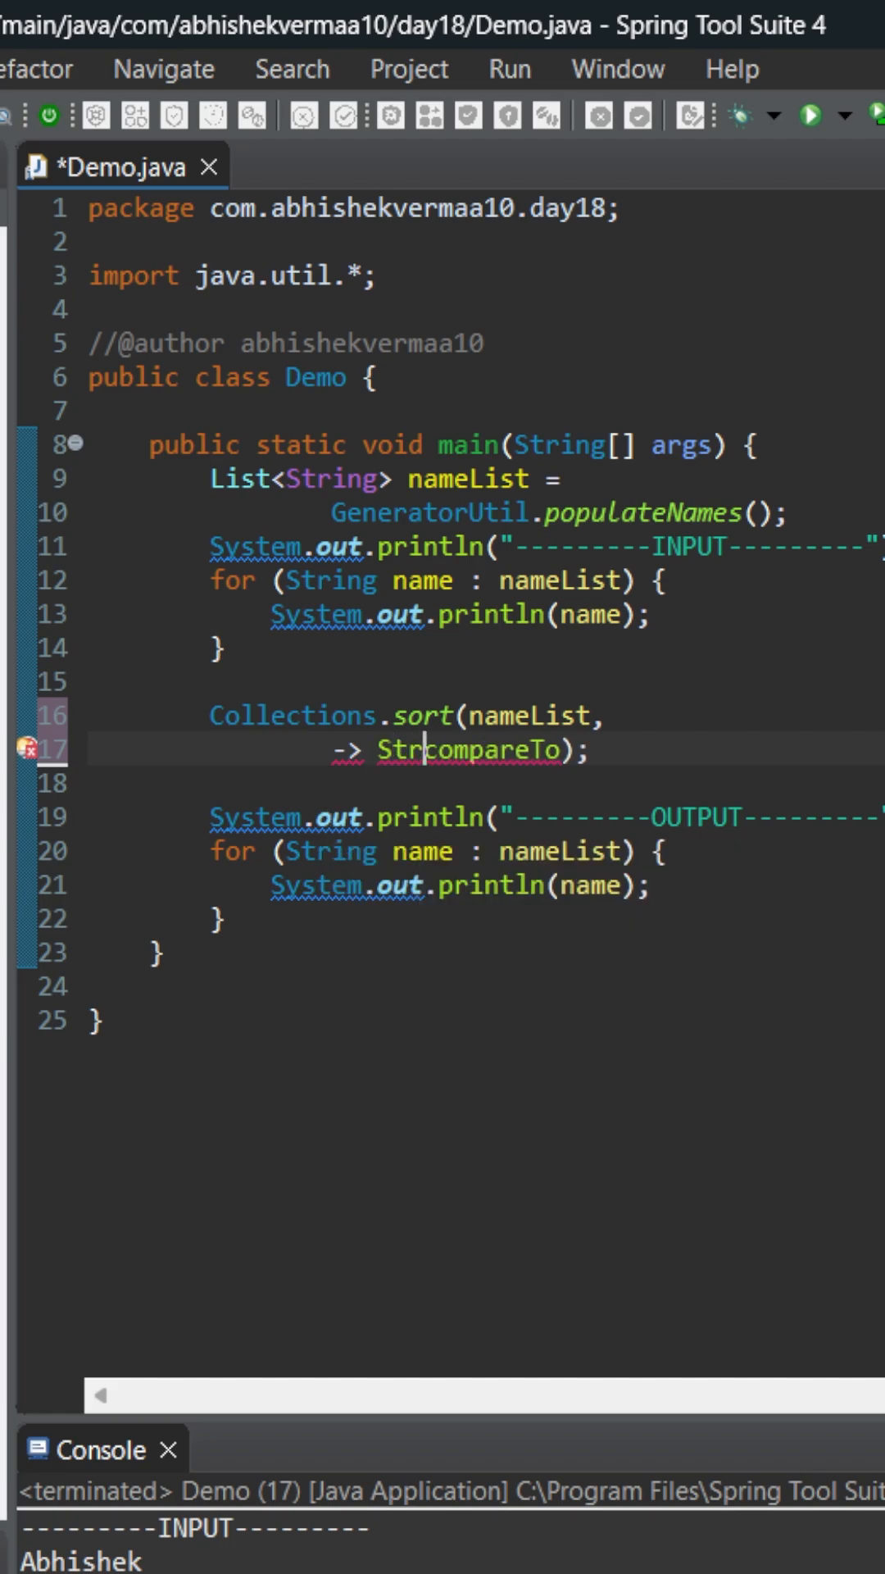
pyautogui.write('ing::')
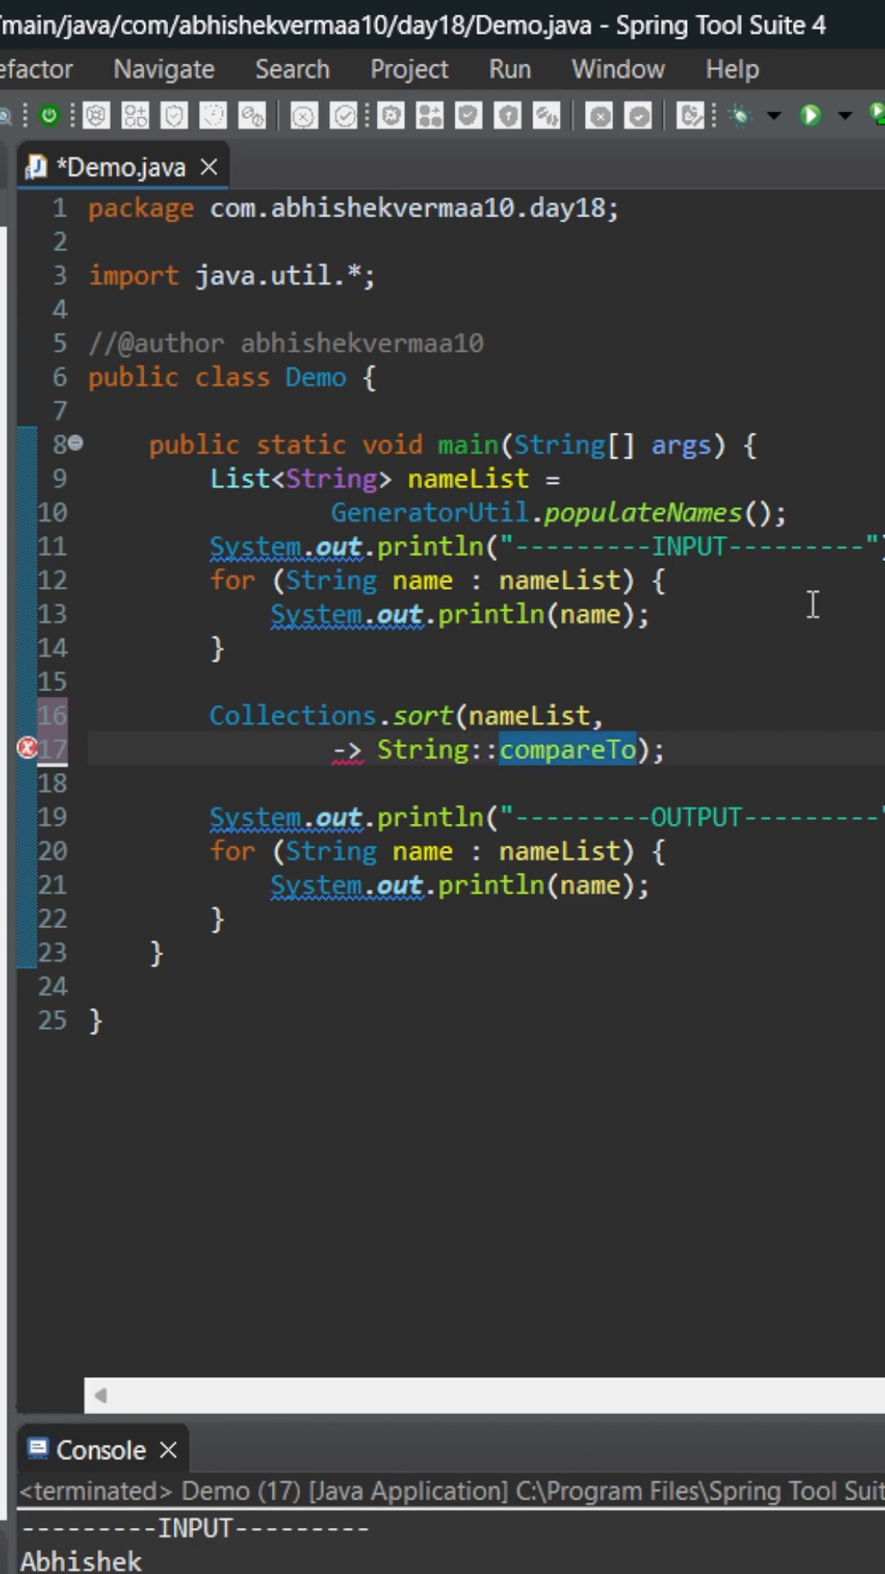
pyautogui.moveTo(345, 762)
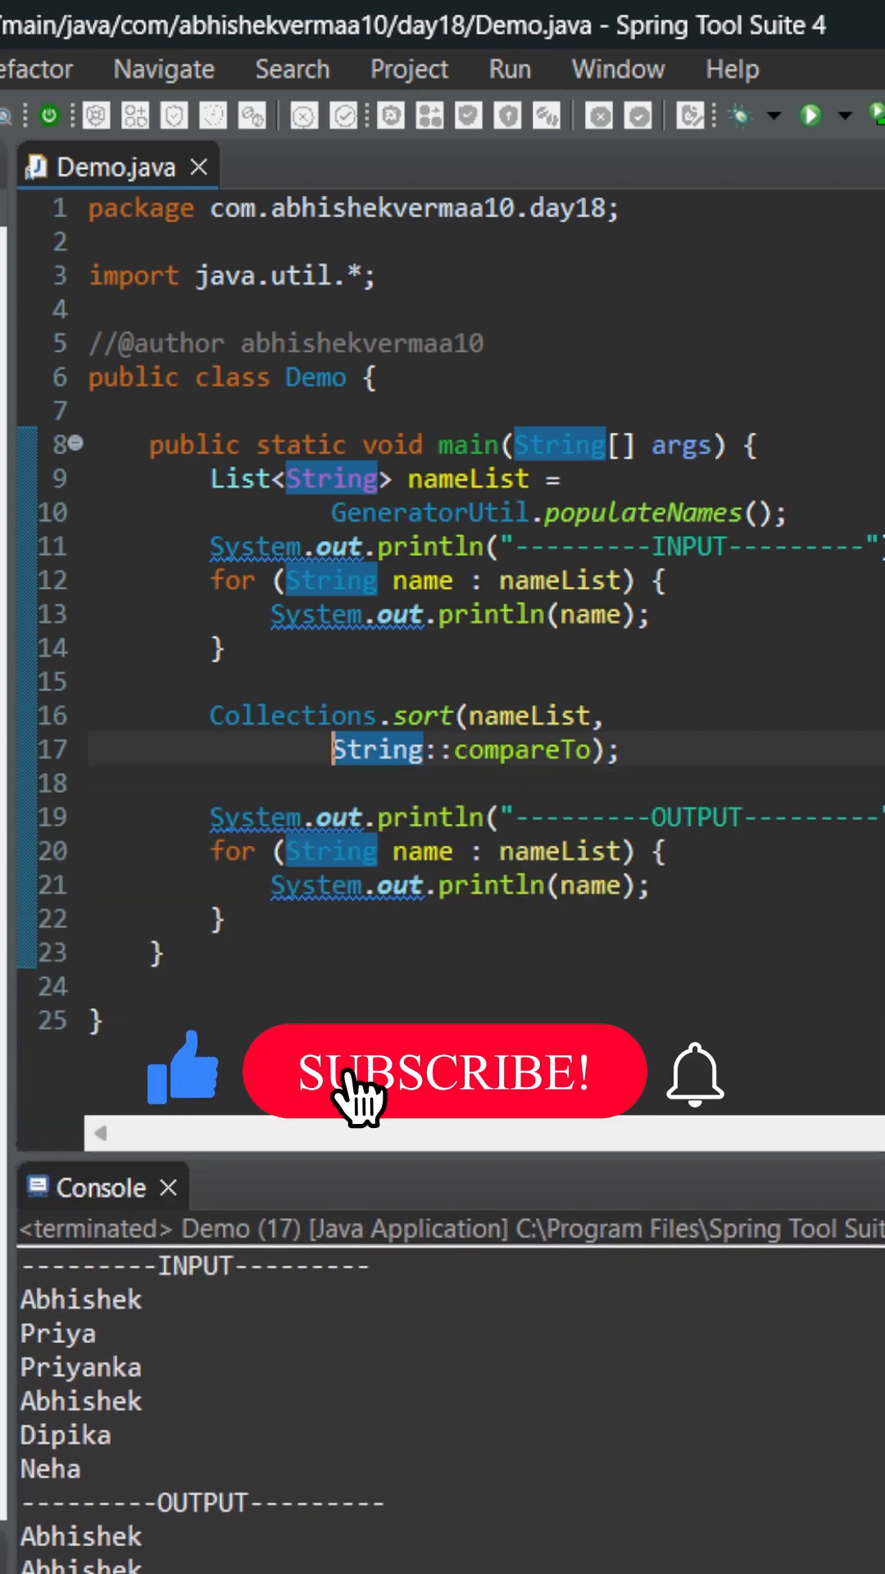
# Remove the leftover arrow, save, and run Collections.sort(nameList, String::compareTo) to print sorted names.
pyautogui.click(444, 1070)
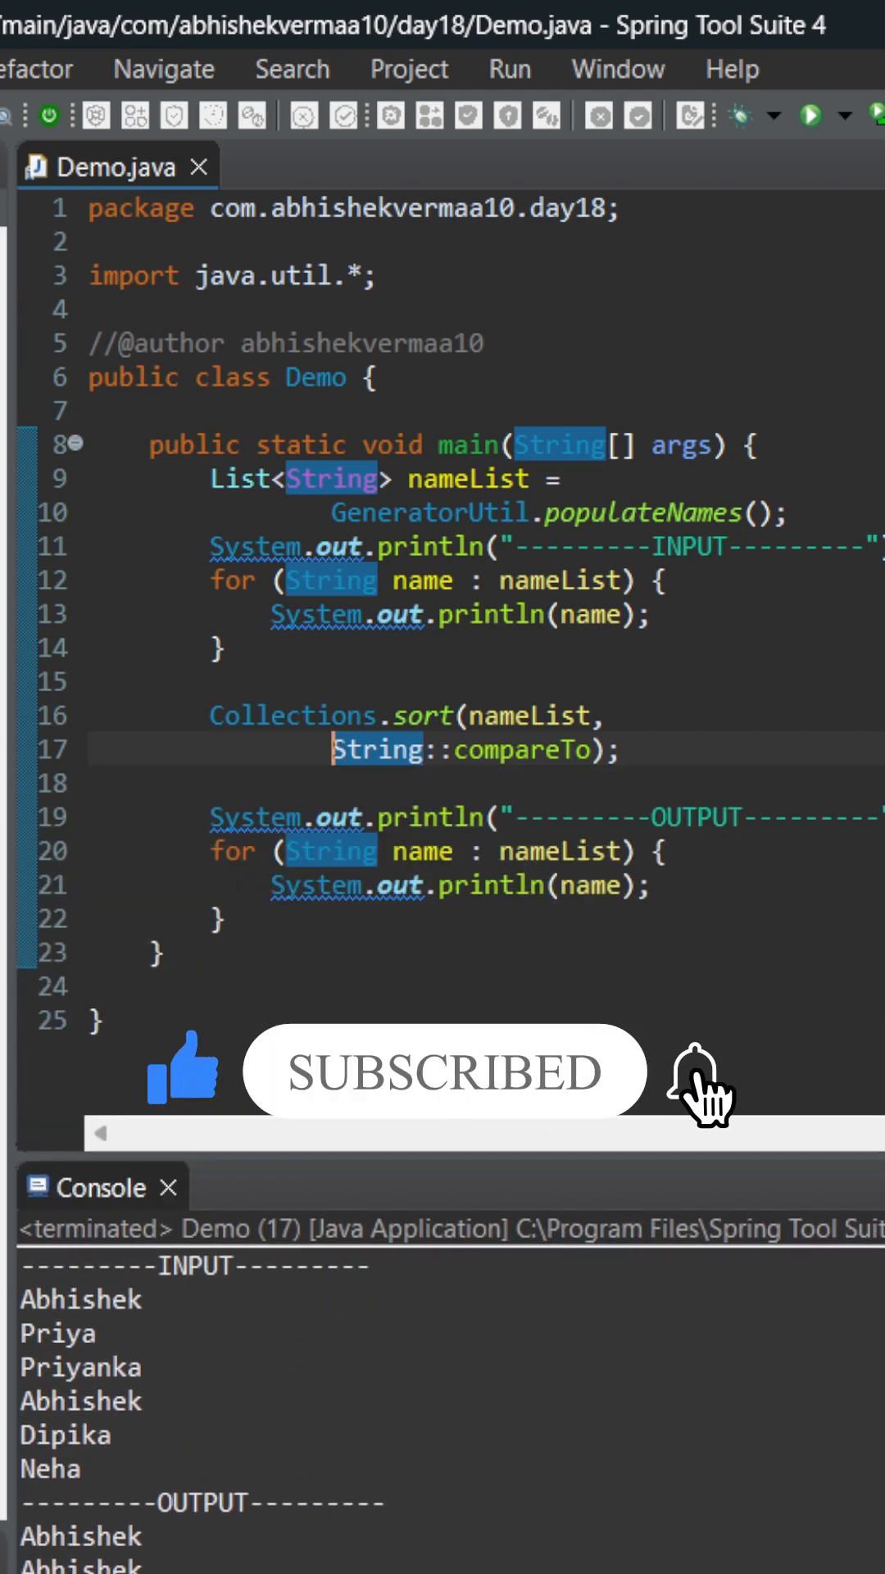